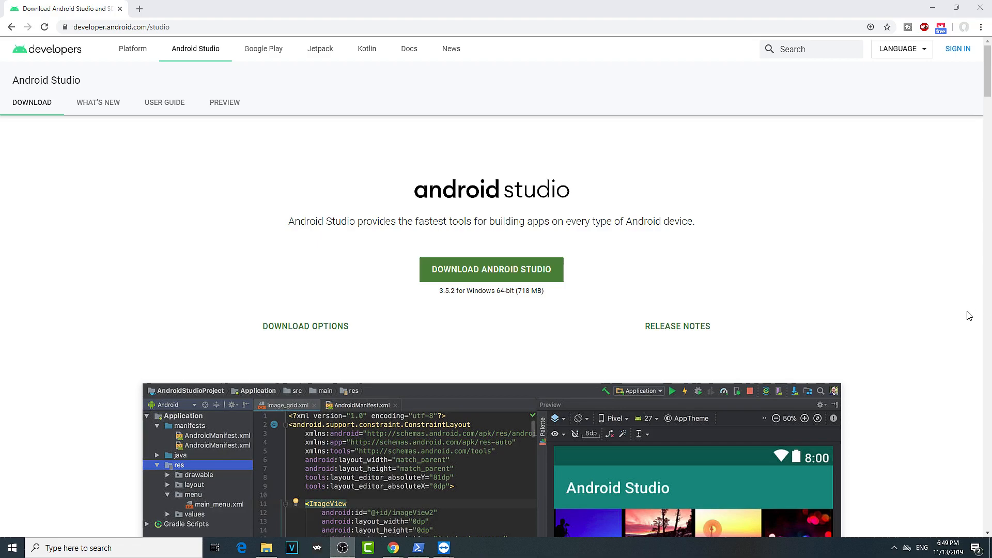
pyautogui.moveTo(541, 467)
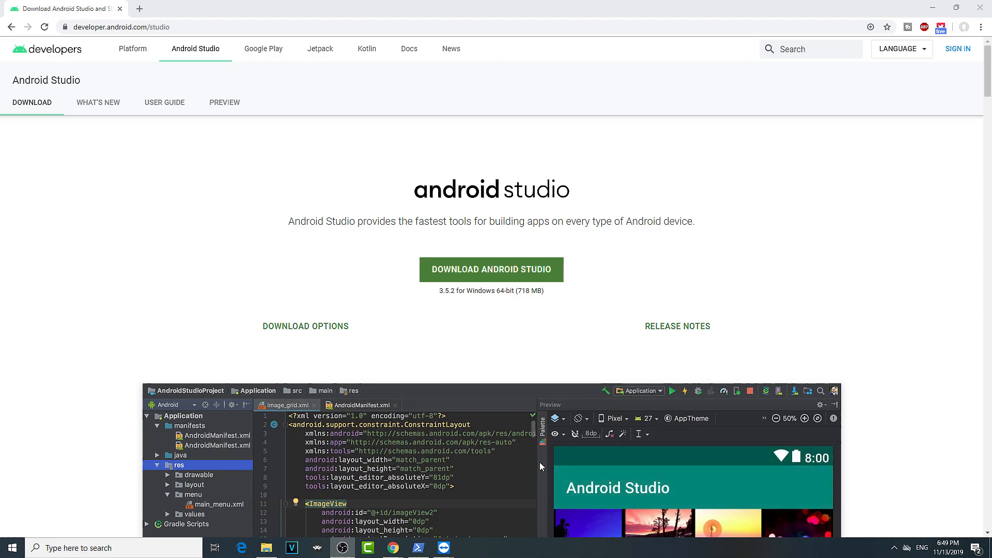
# Force stop Zen Mode on the remote OnePlus phone, then return to the Android Studio page.
pyautogui.click(442, 547)
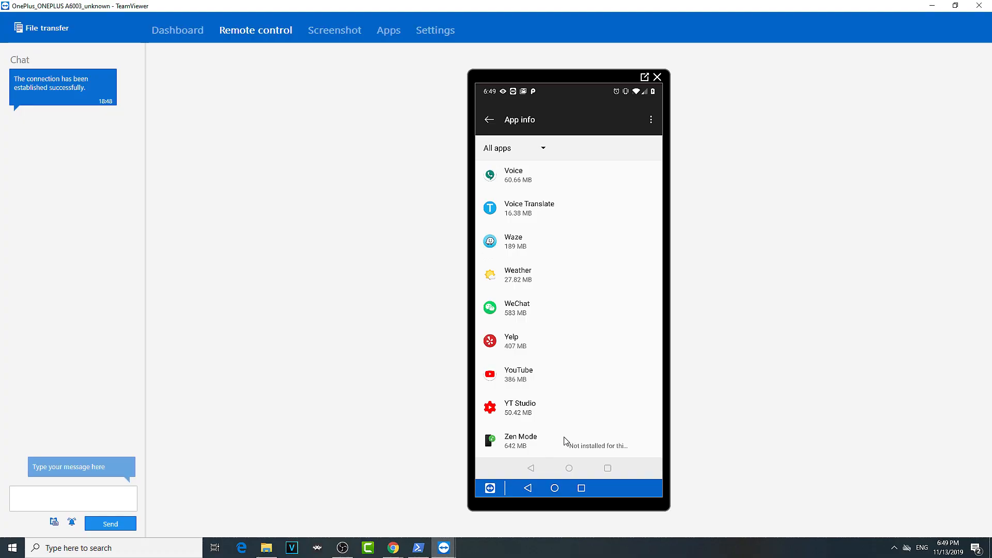
pyautogui.click(521, 440)
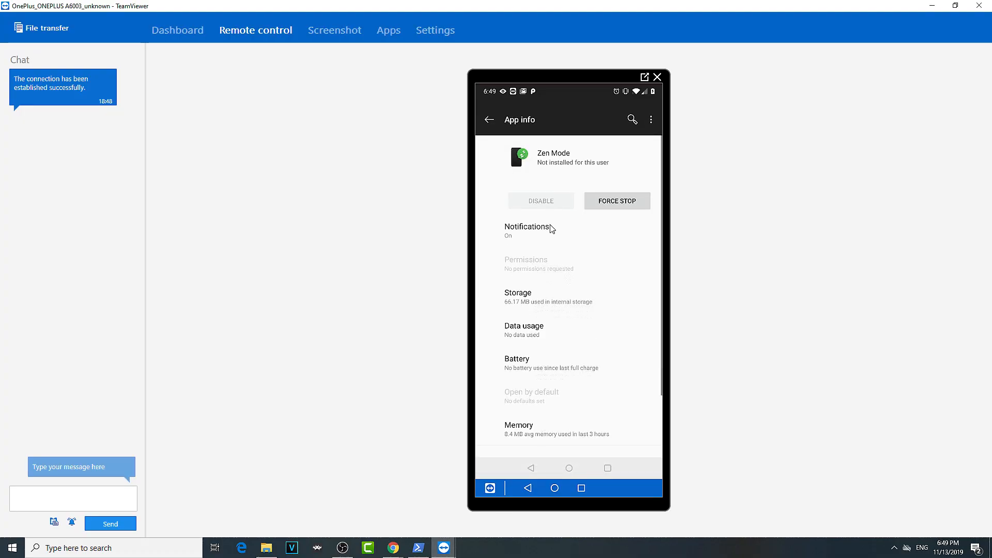
pyautogui.click(617, 200)
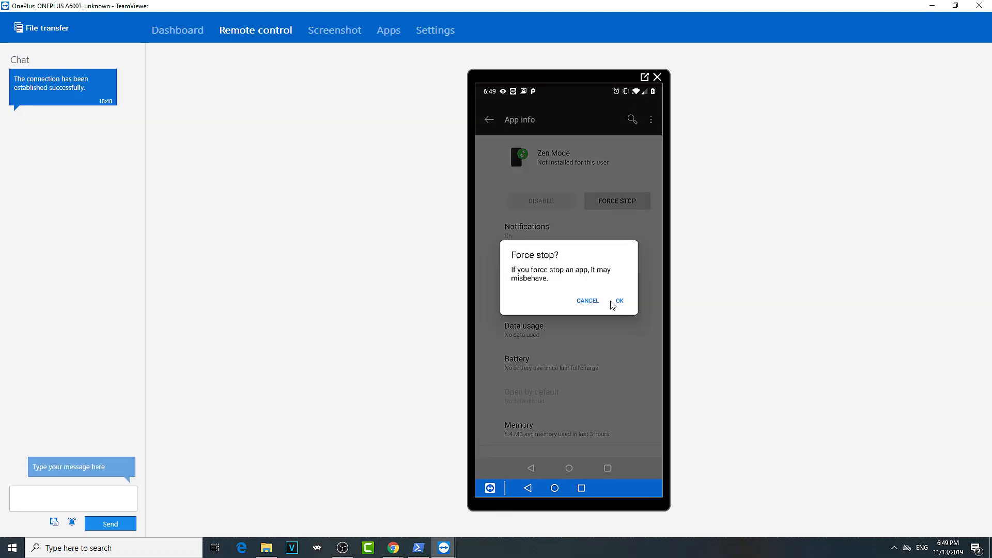
pyautogui.click(619, 301)
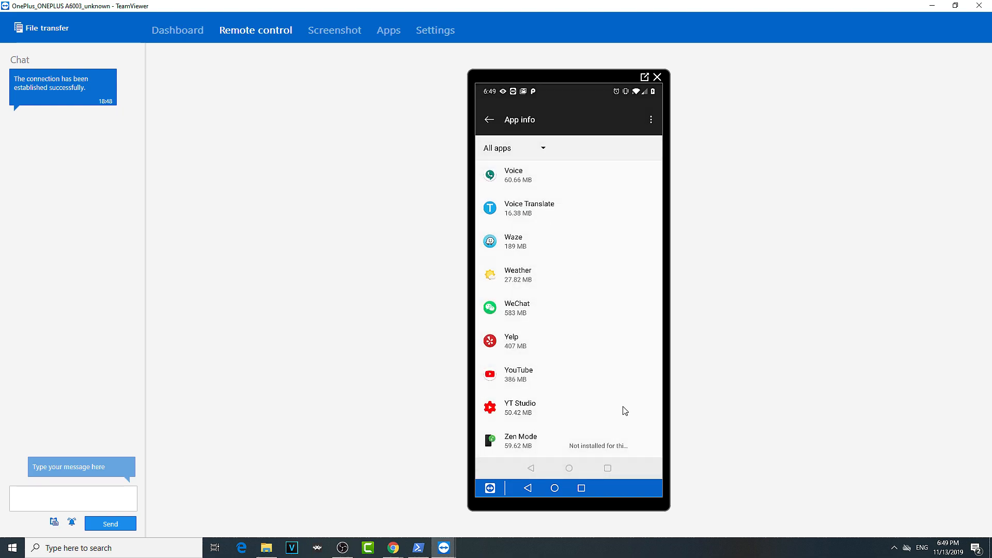
pyautogui.moveTo(451, 532)
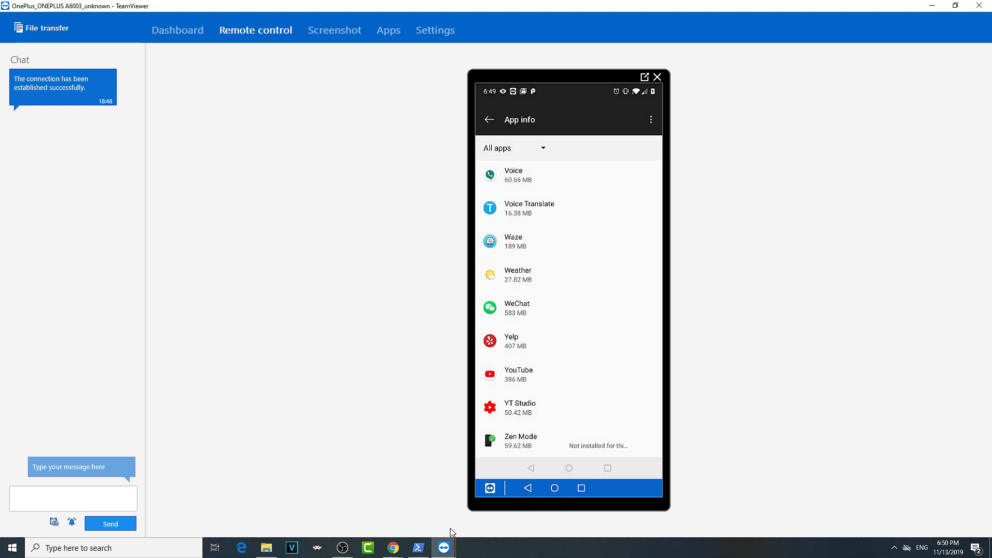
pyautogui.click(417, 548)
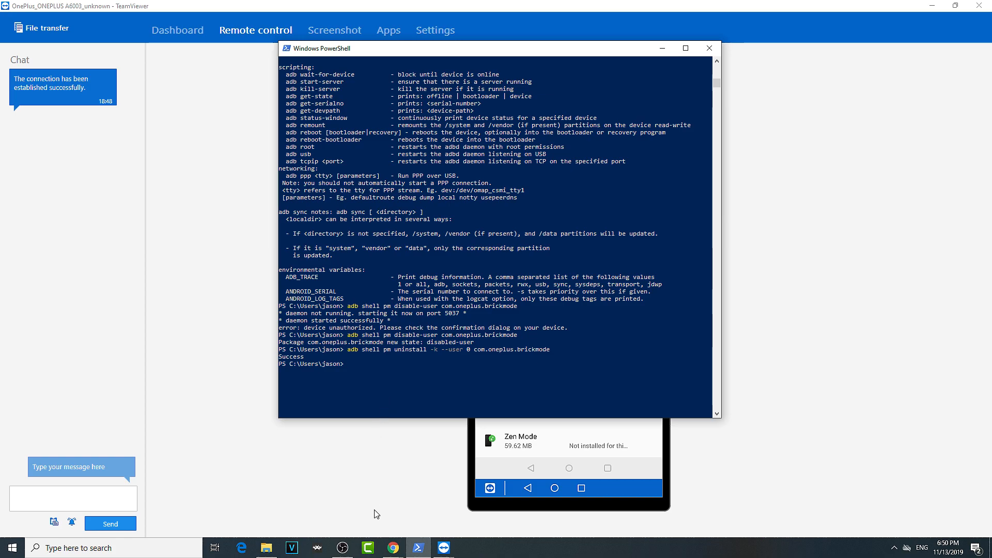
pyautogui.click(392, 547)
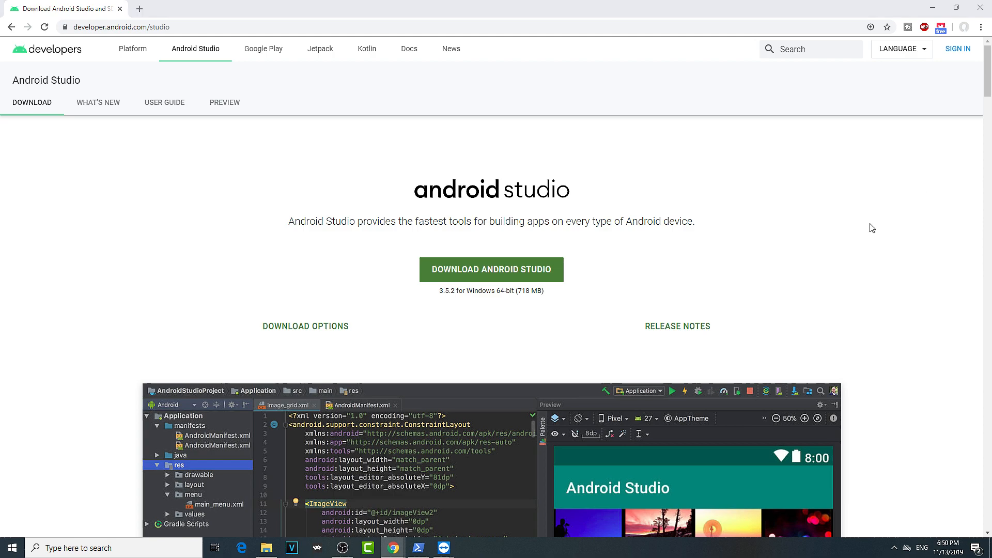
# Scroll the XDA 'How to quickly install and use ADB' guide to the Download SDK Platform Tools step.
pyautogui.scroll(-3)
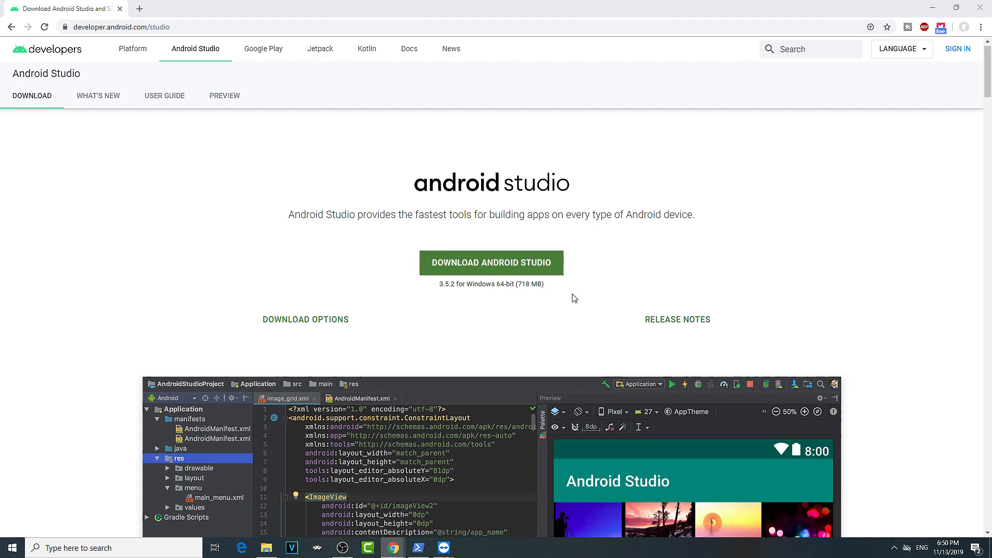
pyautogui.scroll(-3)
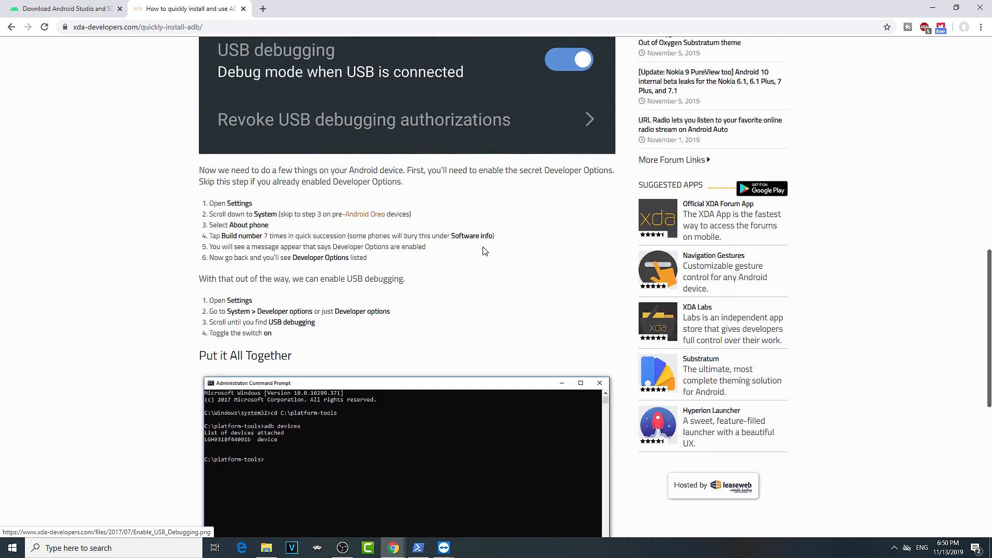
pyautogui.moveTo(313, 260)
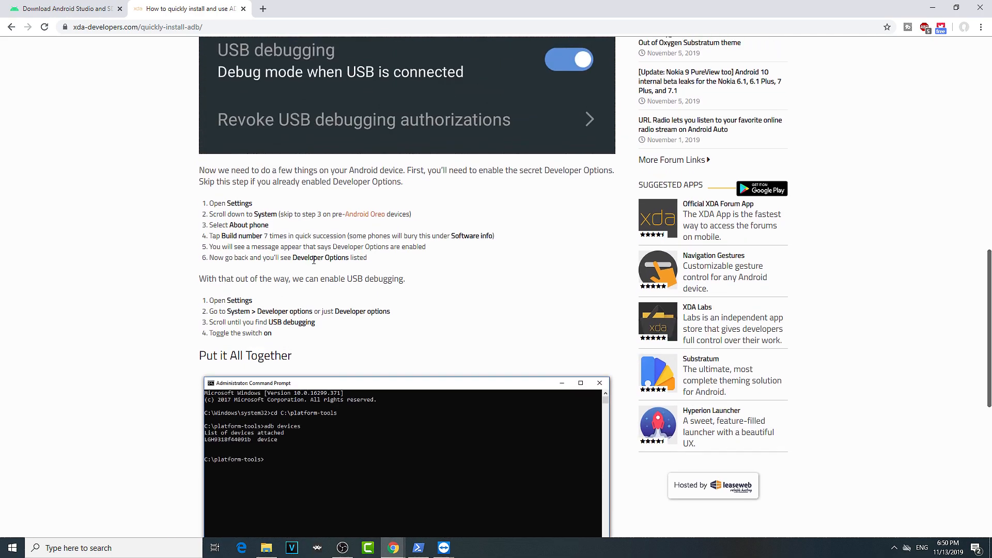
pyautogui.scroll(3)
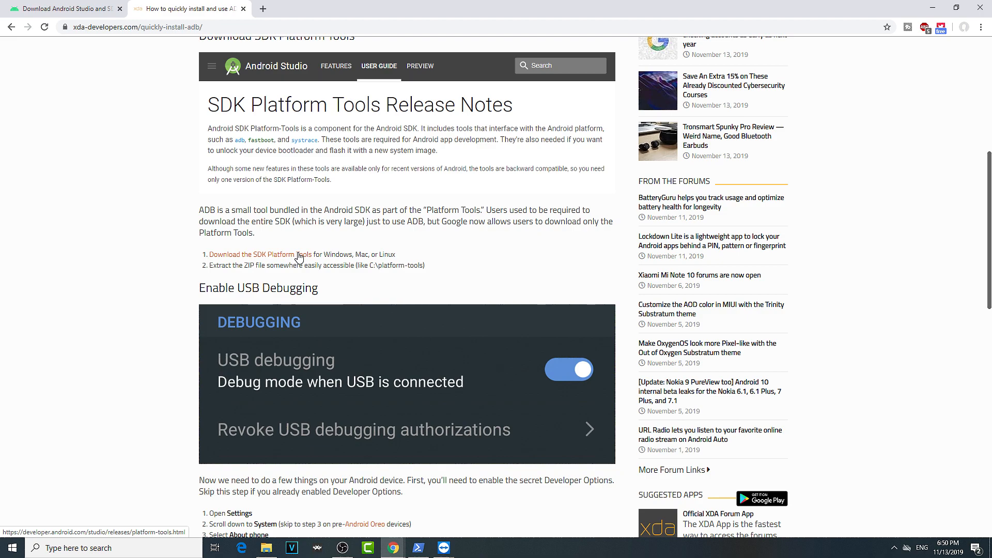
# Follow the Download SDK Platform Tools link and scroll to the Windows, Mac and Linux downloads.
pyautogui.click(250, 254)
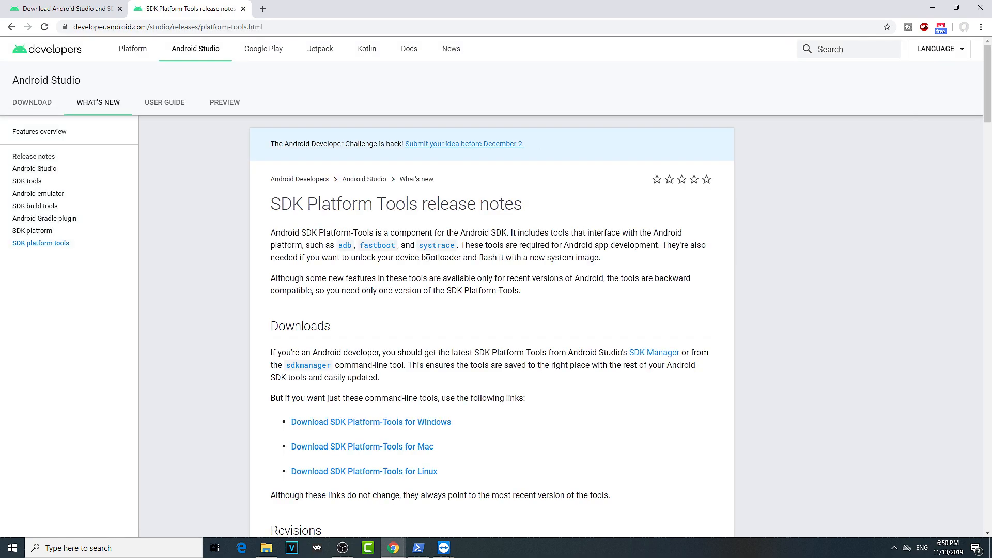
pyautogui.scroll(-3)
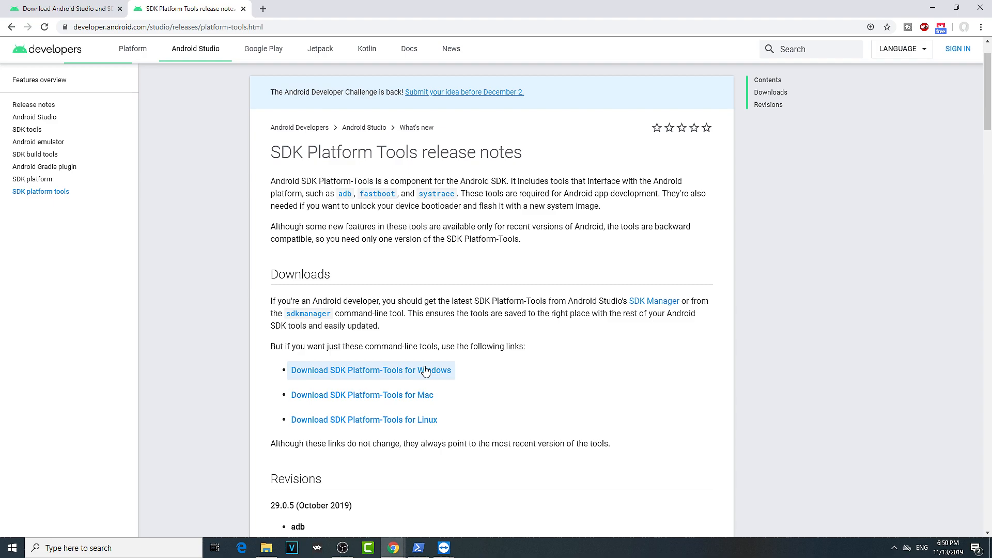
pyautogui.moveTo(518, 380)
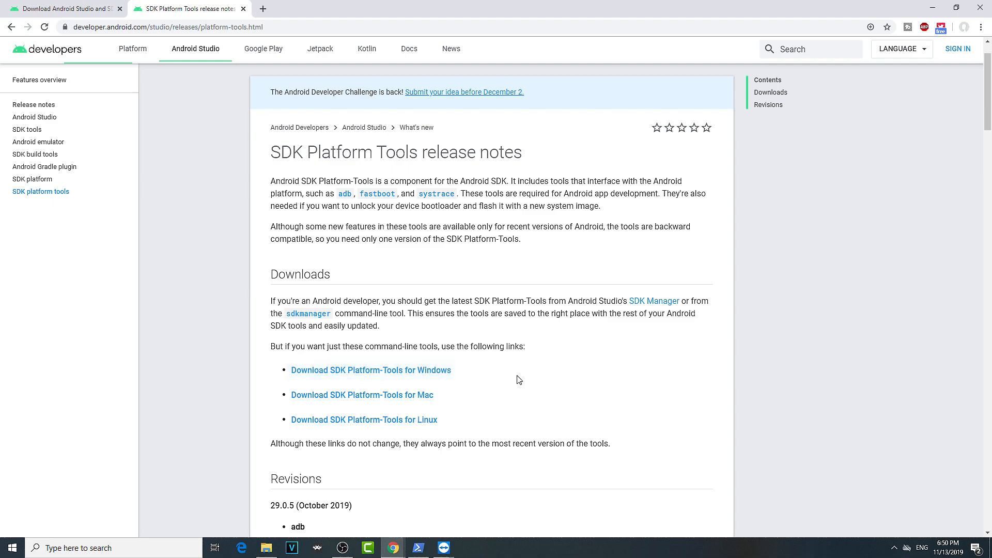
pyautogui.scroll(-3)
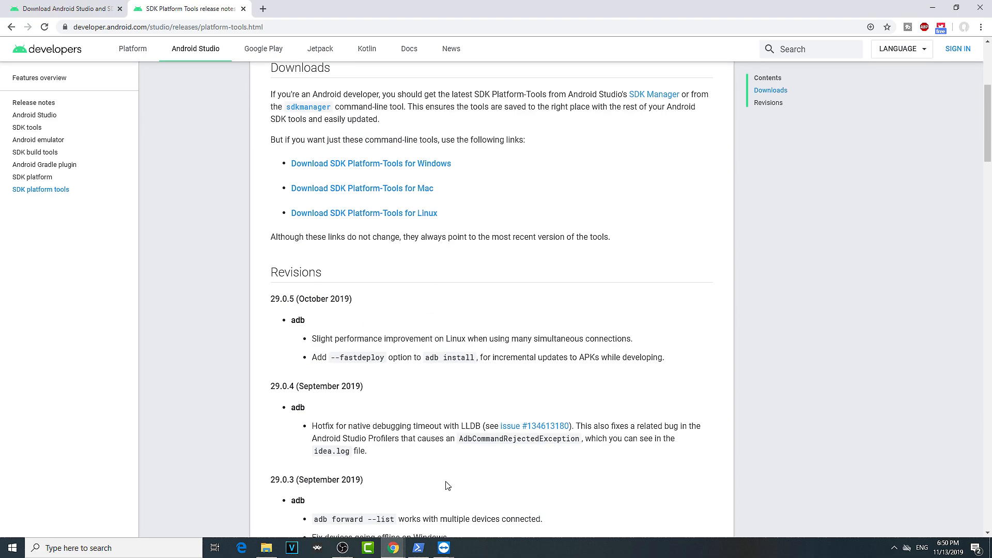
# Run 'adb --version' in PowerShell and review the version 1.0.32 output and help.
pyautogui.click(417, 548)
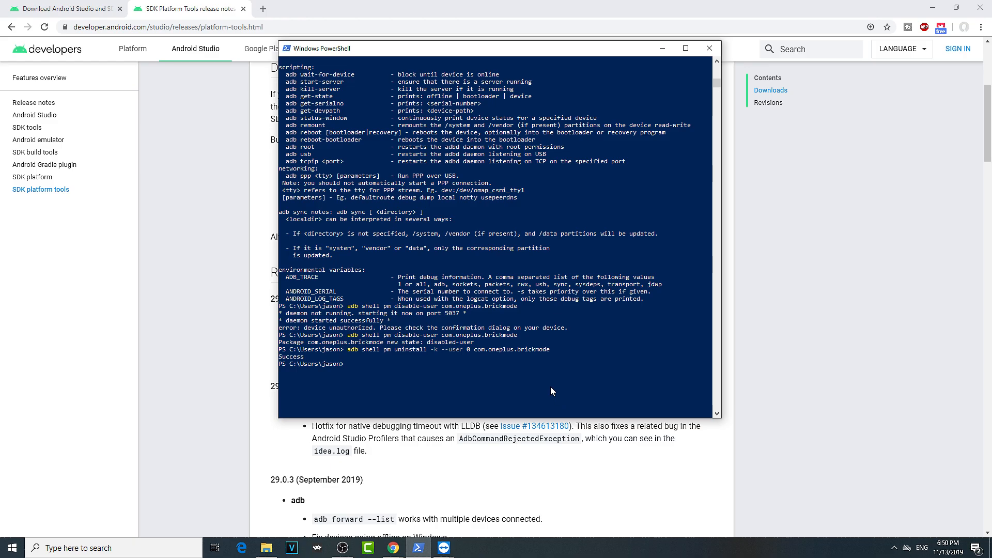
pyautogui.write('adb --version')
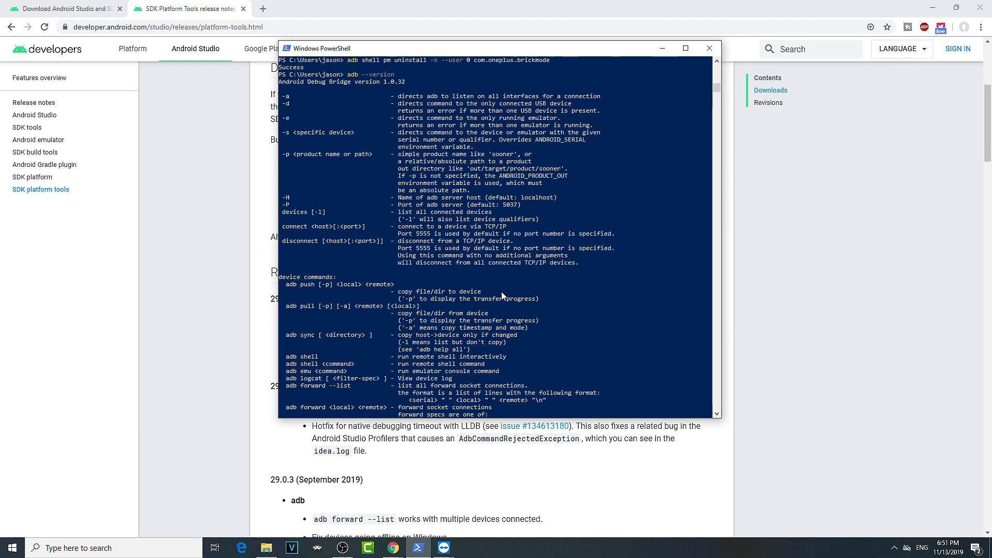
pyautogui.scroll(-3)
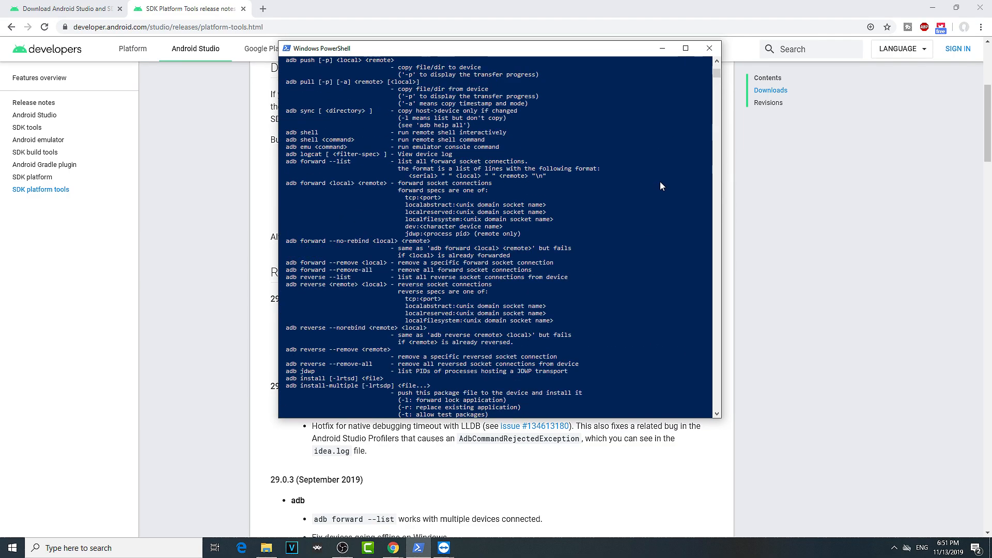
pyautogui.scroll(3)
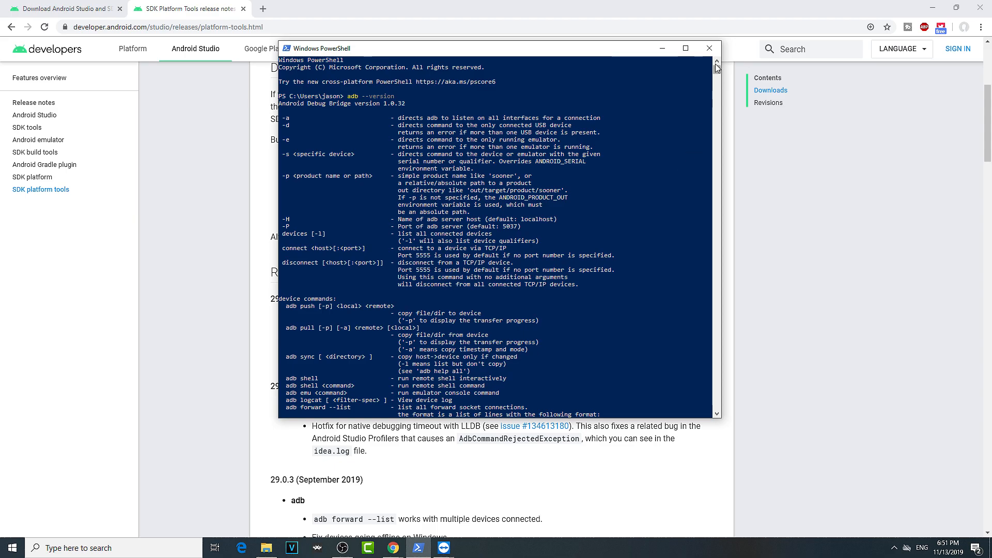
pyautogui.scroll(-3)
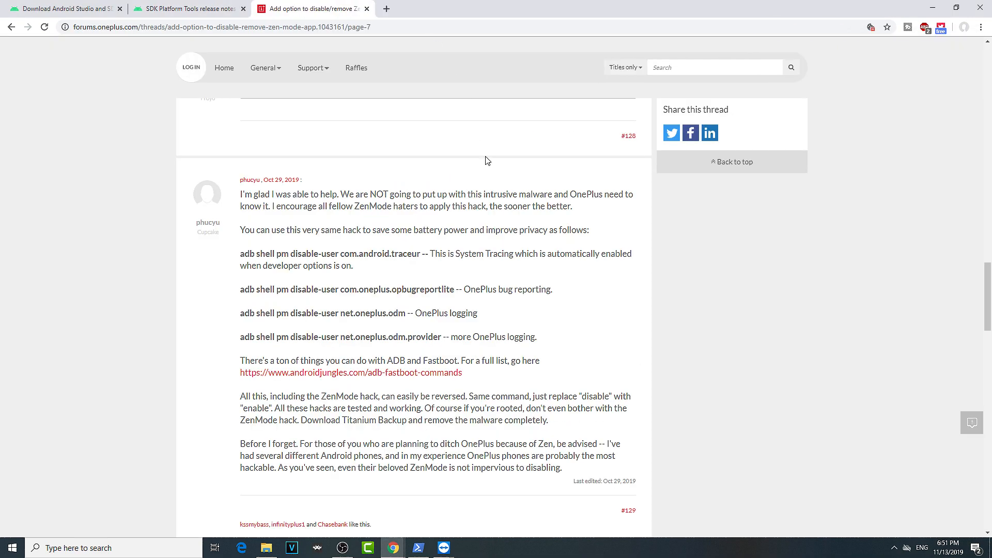
pyautogui.moveTo(386, 330)
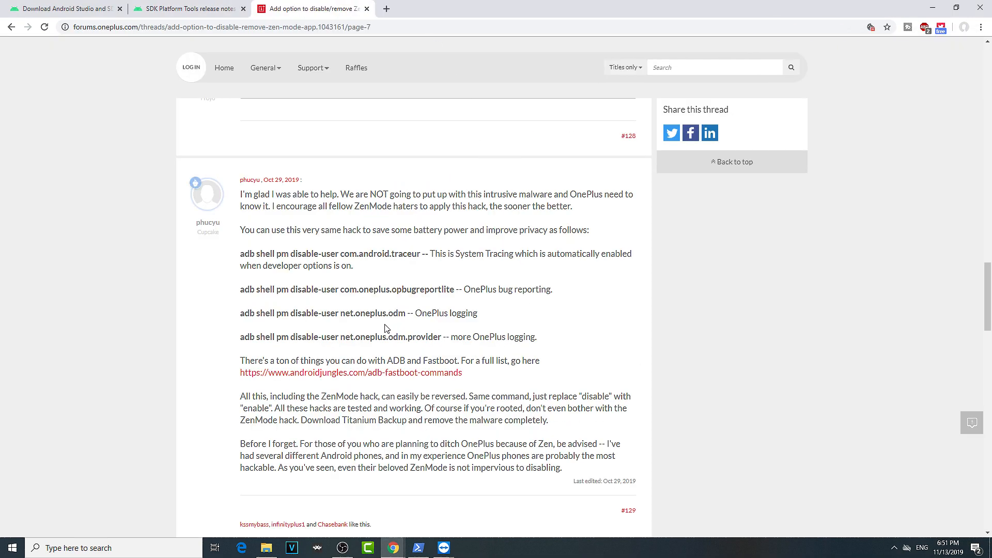
pyautogui.moveTo(409, 328)
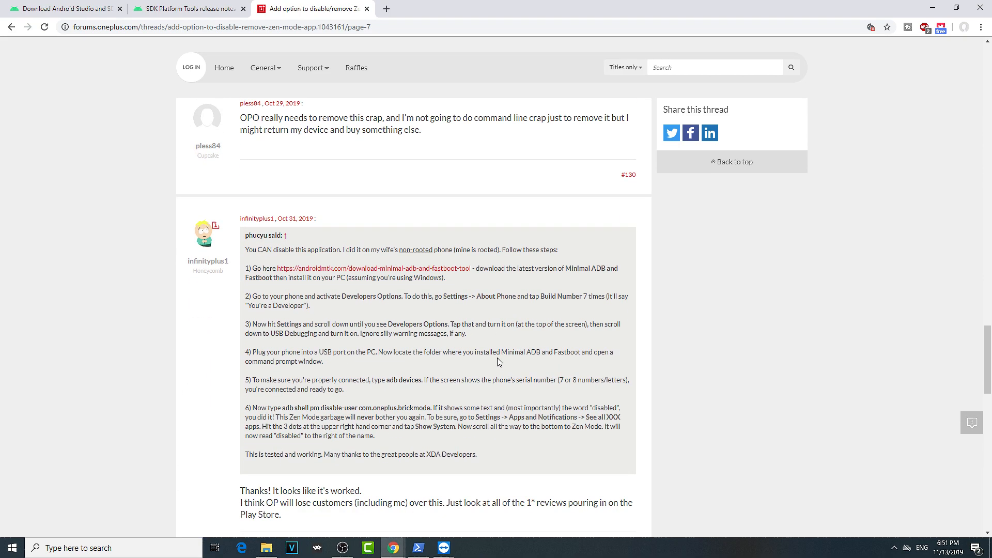
# Read through page 7 replies of the OnePlus forum thread on removing Zen Mode.
pyautogui.scroll(-3)
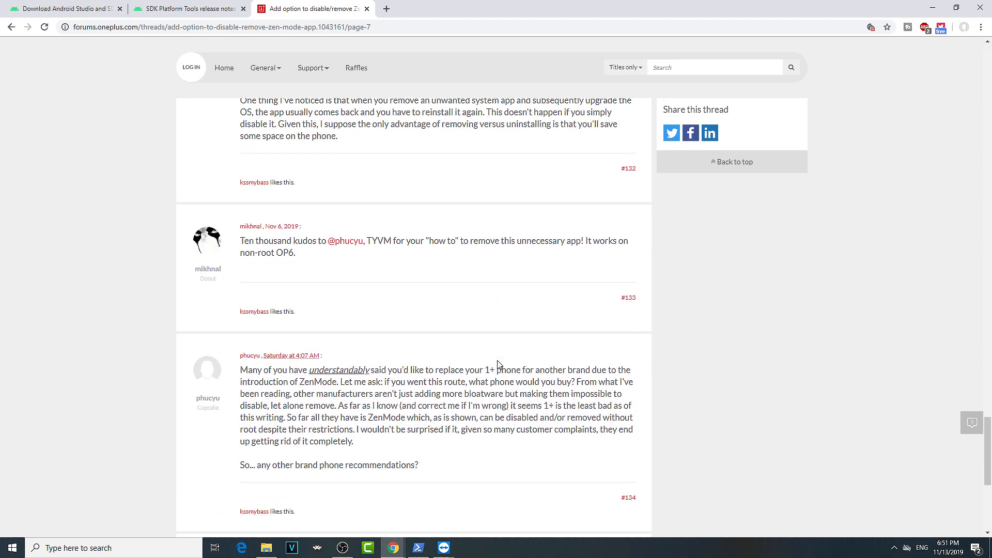
pyautogui.scroll(-3)
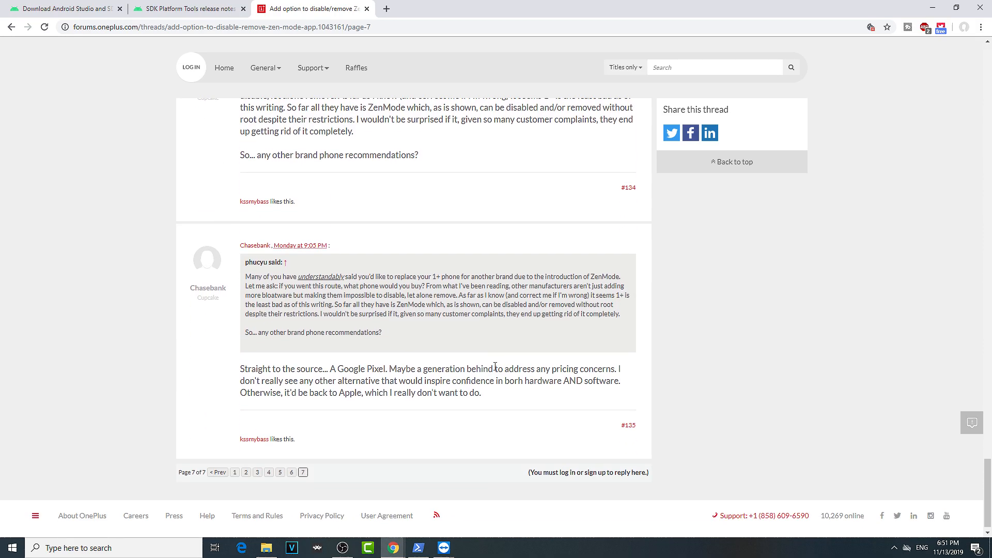
pyautogui.scroll(3)
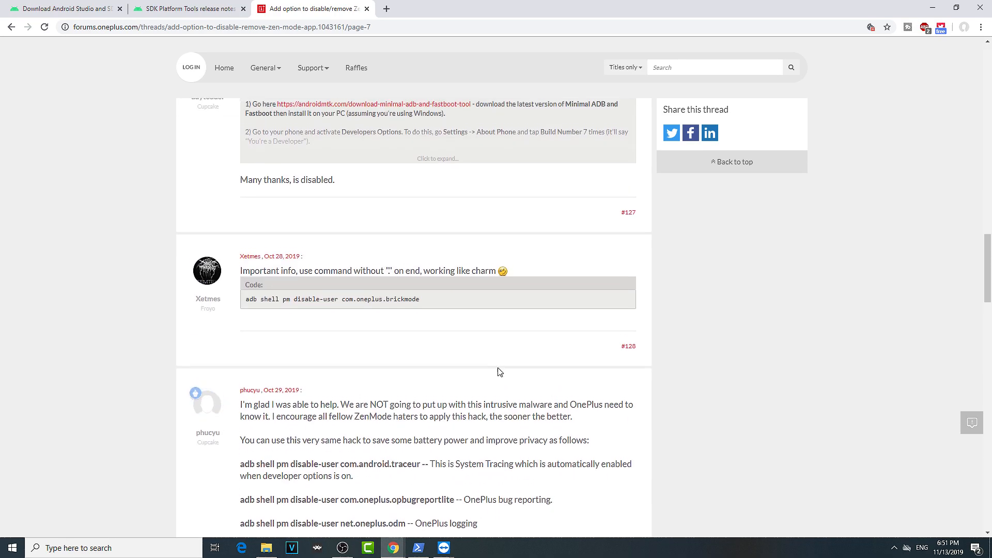
pyautogui.scroll(3)
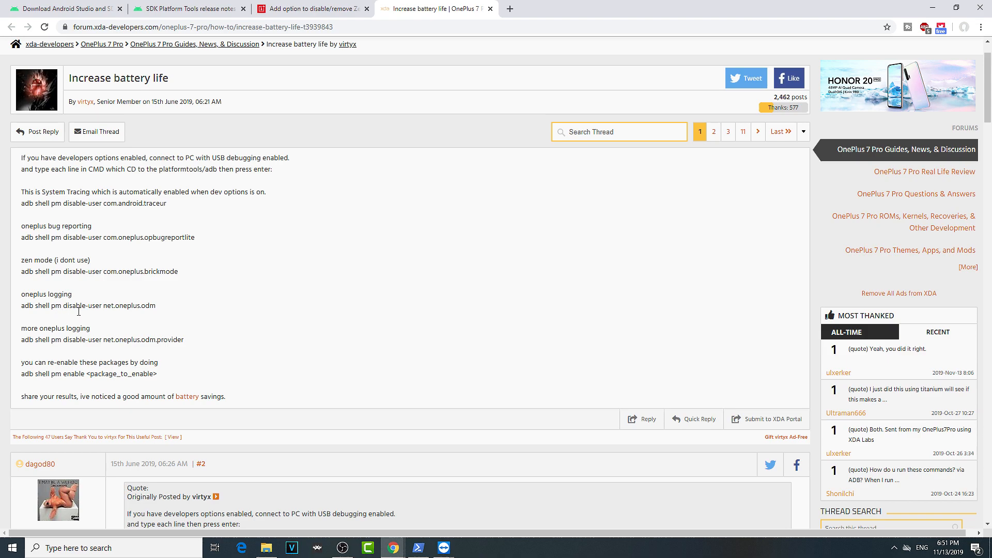
pyautogui.moveTo(104, 284)
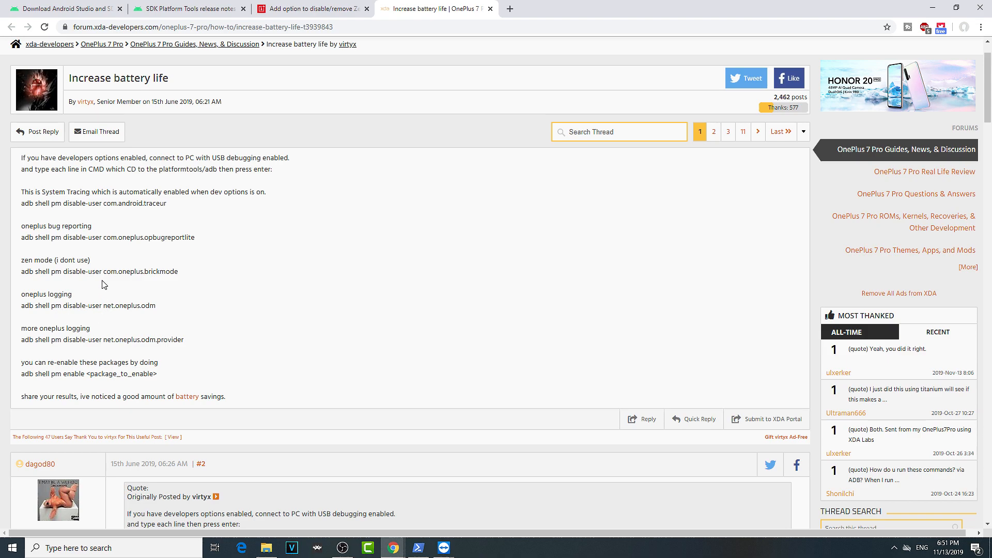
# Select the 'adb shell pm disable-user com.oneplus.brickmode' command line.
pyautogui.tripleClick(99, 271)
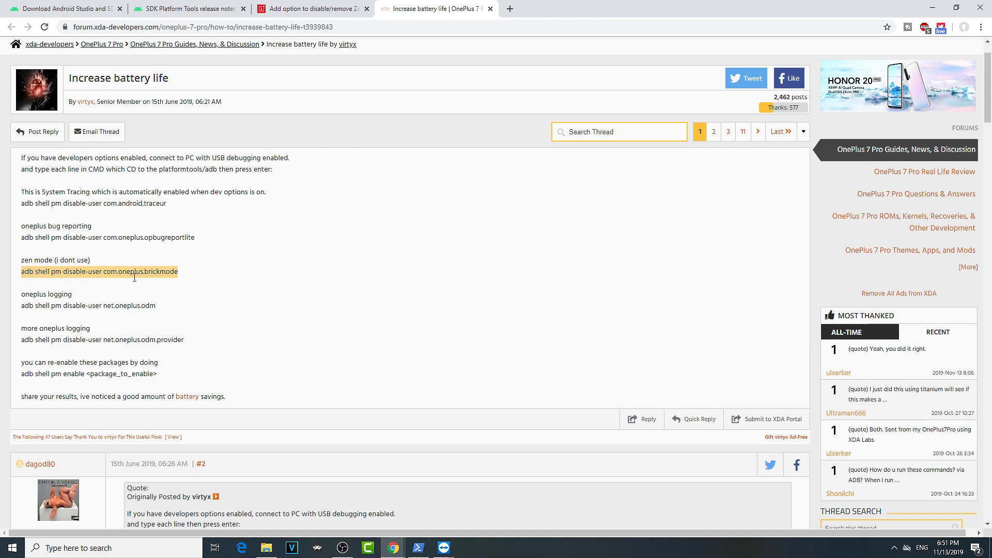
# Scroll the OnePlus Zen Mode thread to post #132's 'pm uninstall -k --user 0 com.oneplus.brickmode' command.
pyautogui.click(313, 8)
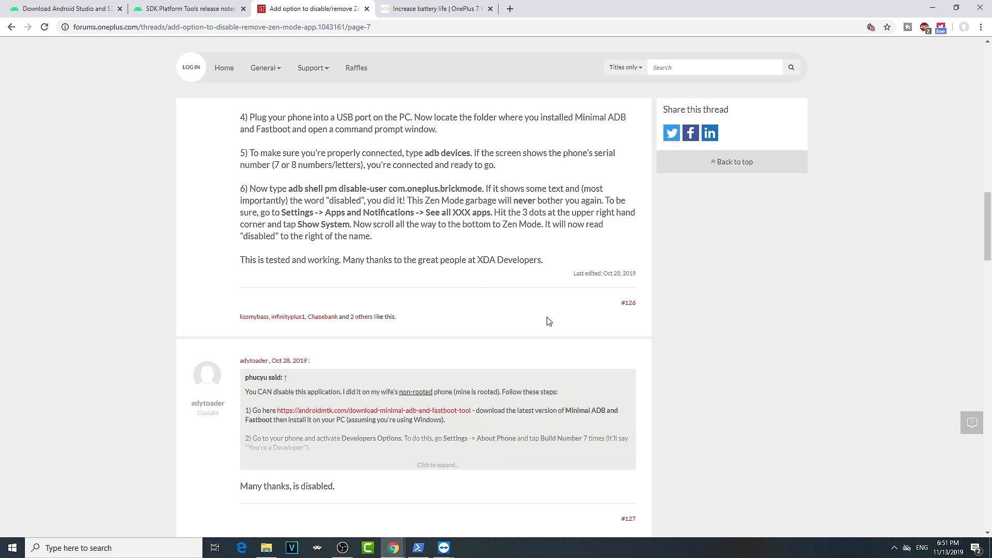
pyautogui.scroll(-3)
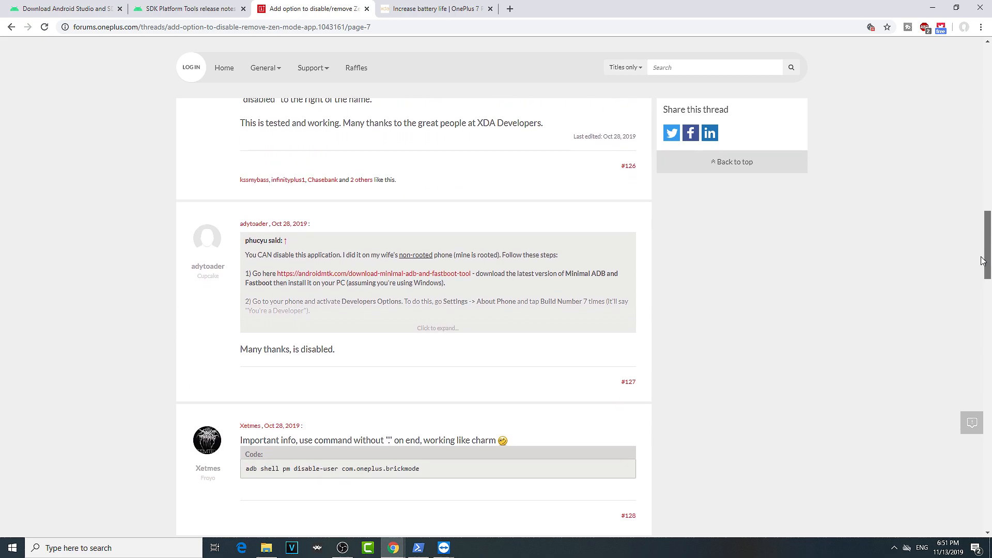
pyautogui.scroll(-3)
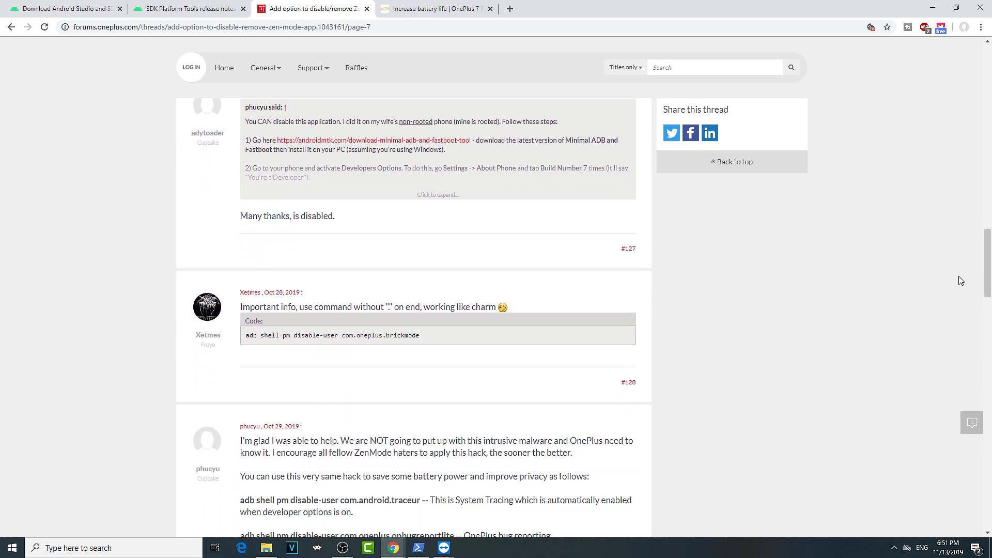
pyautogui.moveTo(360, 347)
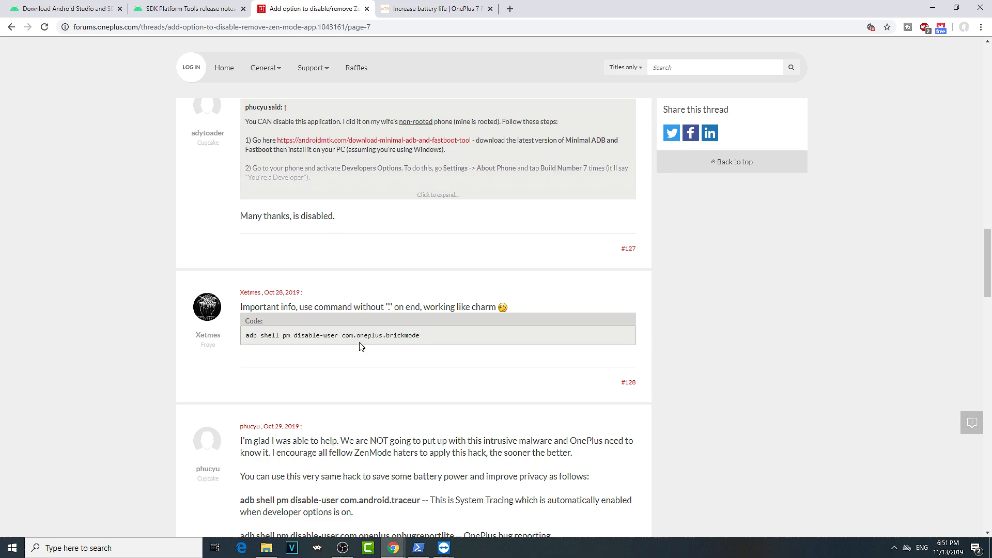
pyautogui.scroll(-3)
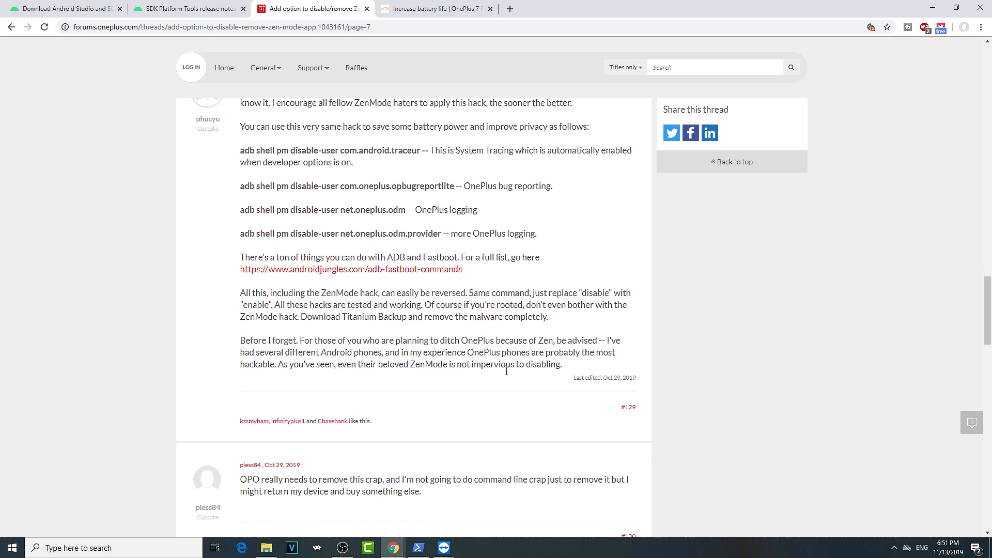
pyautogui.scroll(-3)
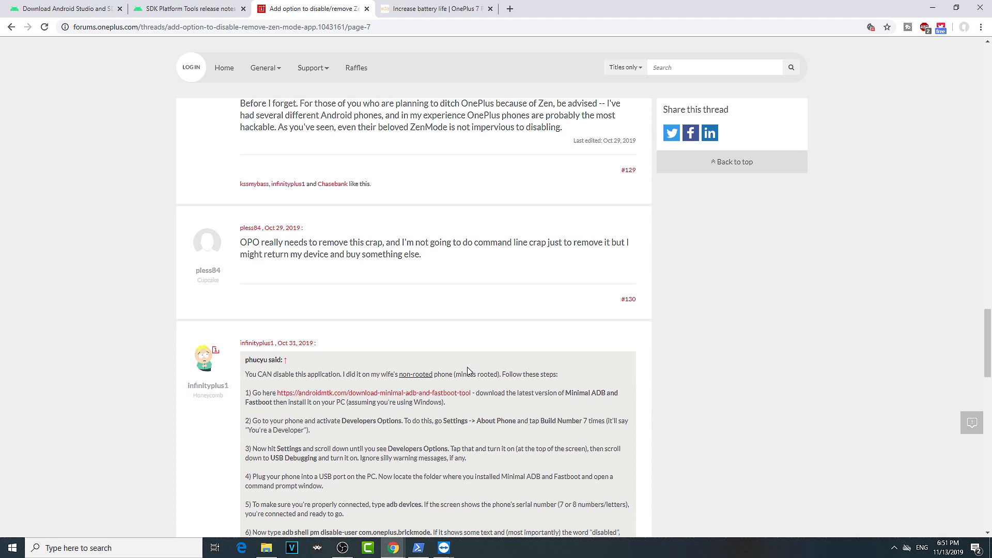
pyautogui.scroll(-3)
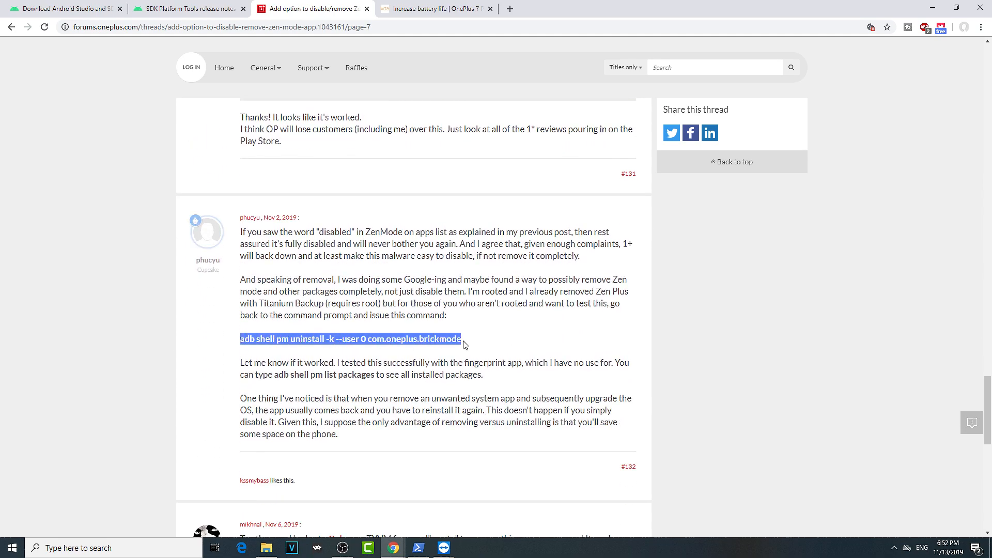
pyautogui.moveTo(476, 349)
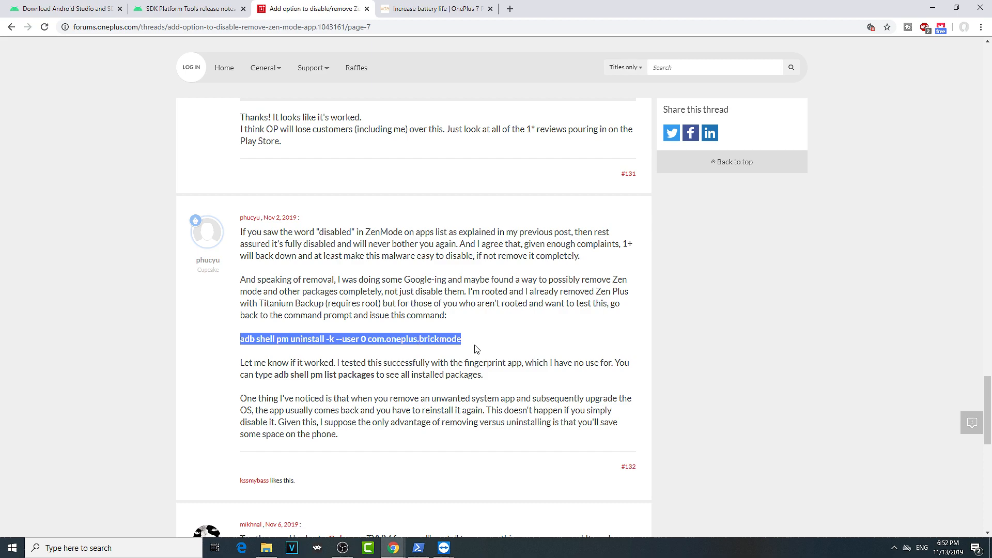
pyautogui.moveTo(469, 293)
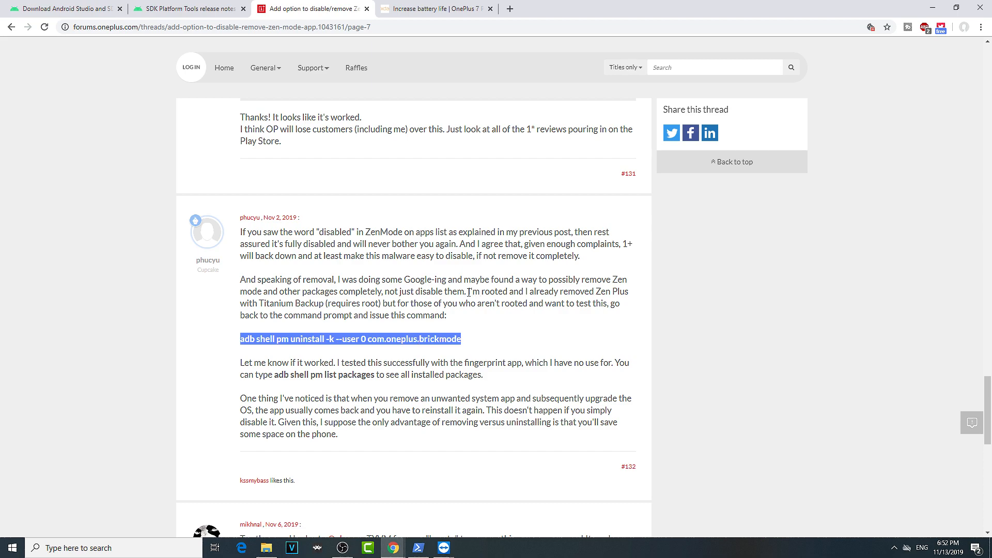
pyautogui.moveTo(462, 333)
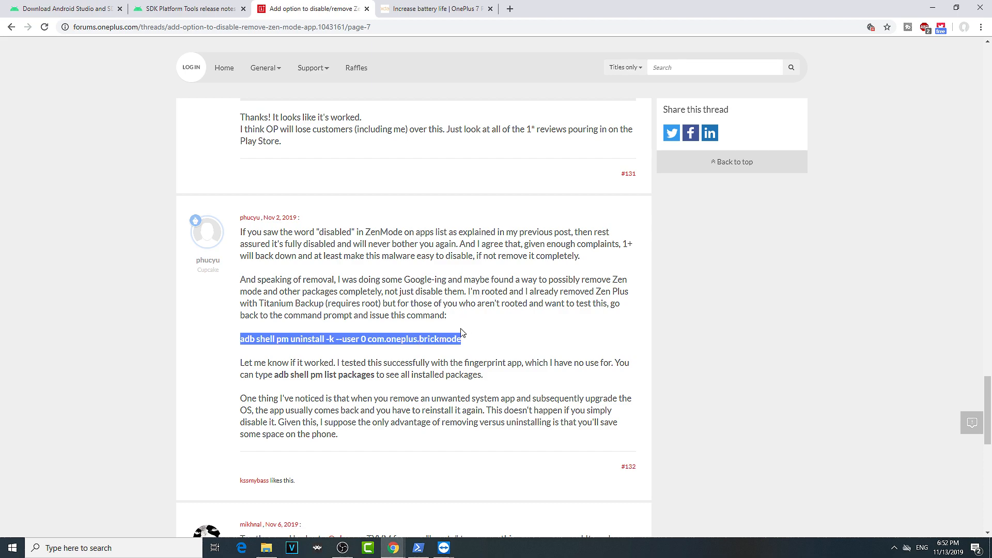
# Check Zen Mode's App info on the remote phone, then go back to All apps.
pyautogui.click(443, 547)
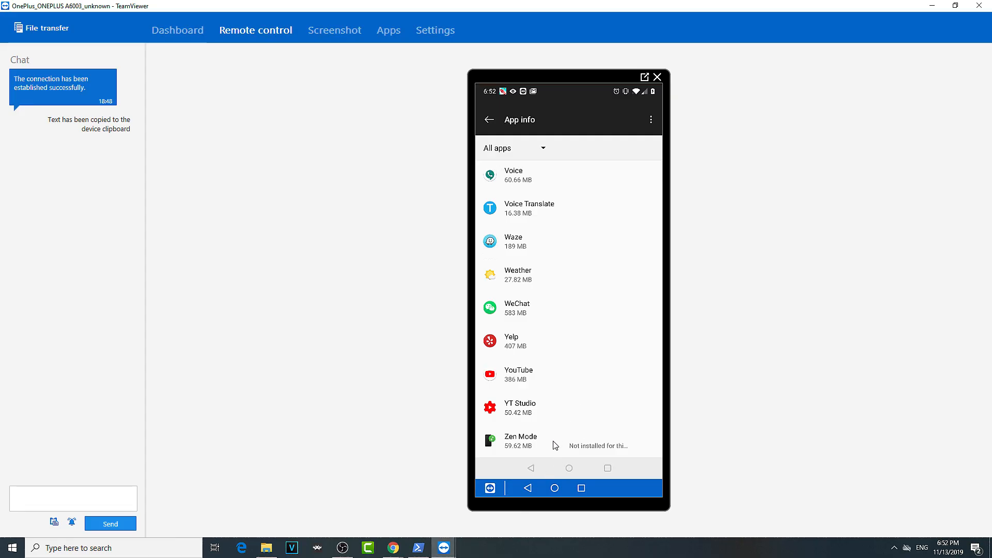
pyautogui.click(520, 441)
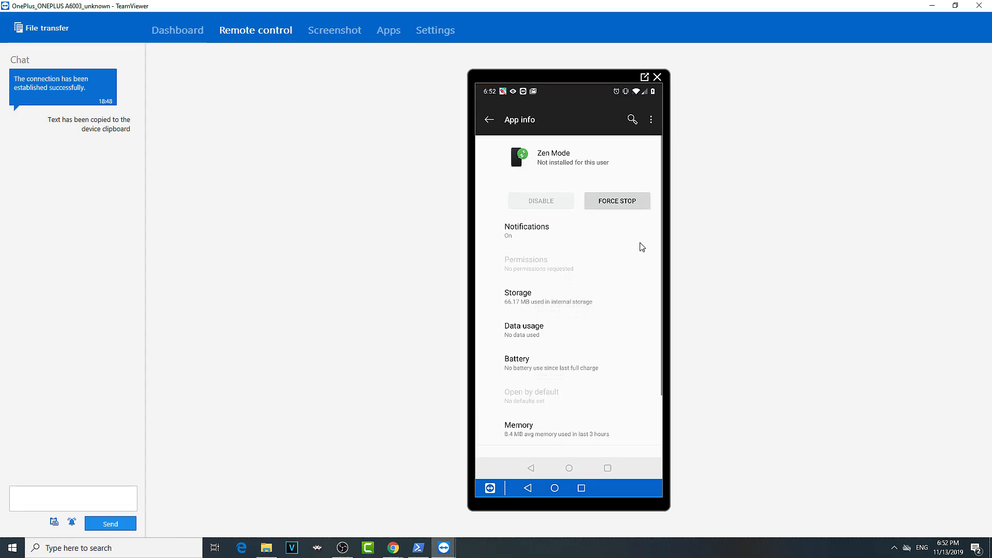
pyautogui.click(488, 119)
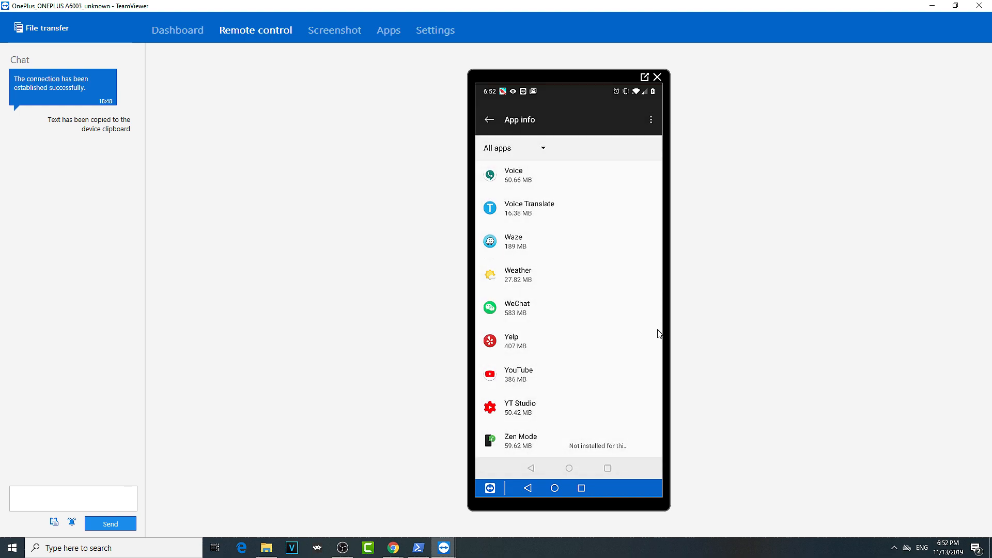
pyautogui.moveTo(618, 140)
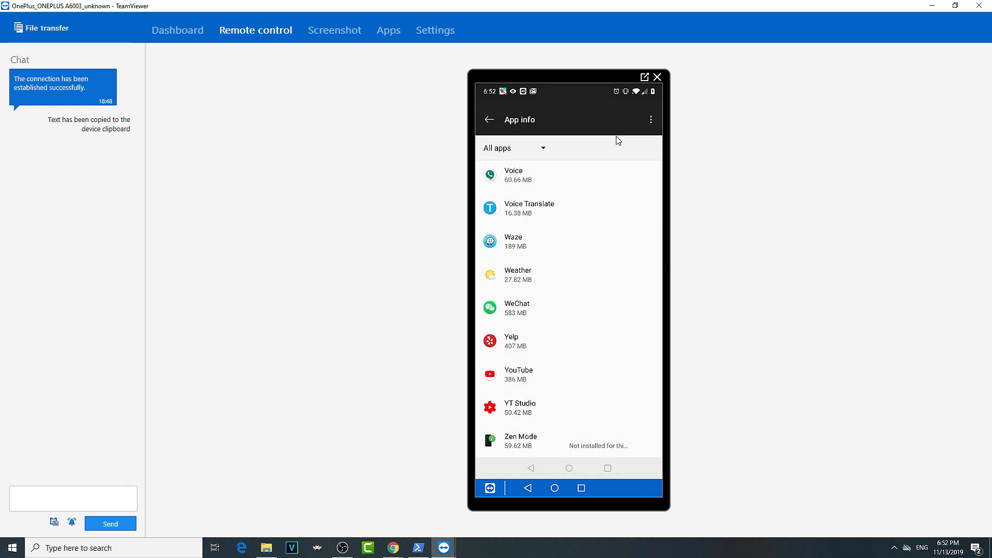
pyautogui.moveTo(865, 336)
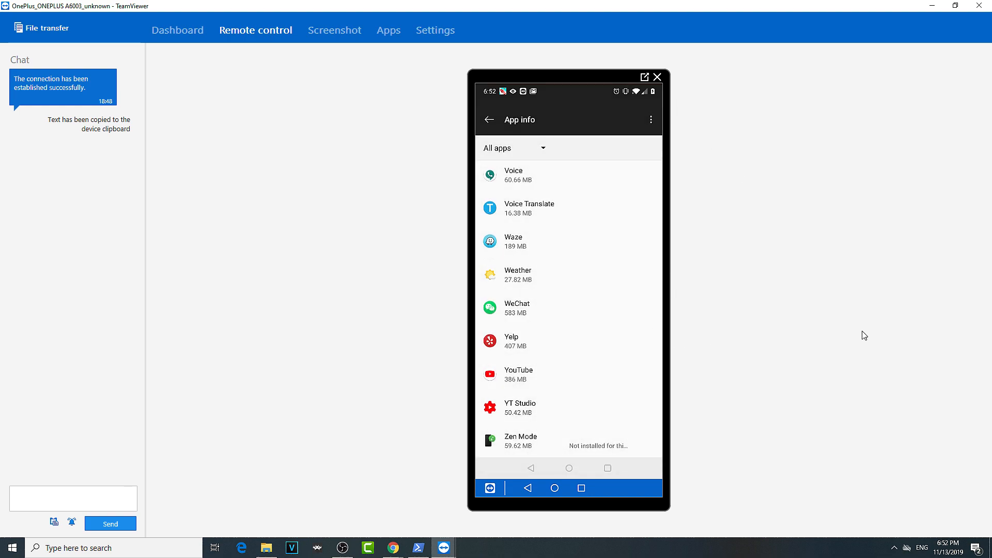